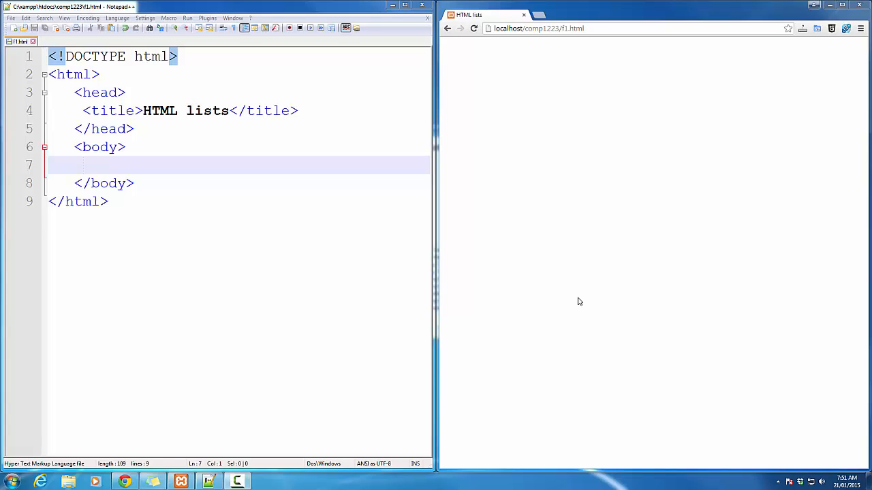
pyautogui.moveTo(541, 275)
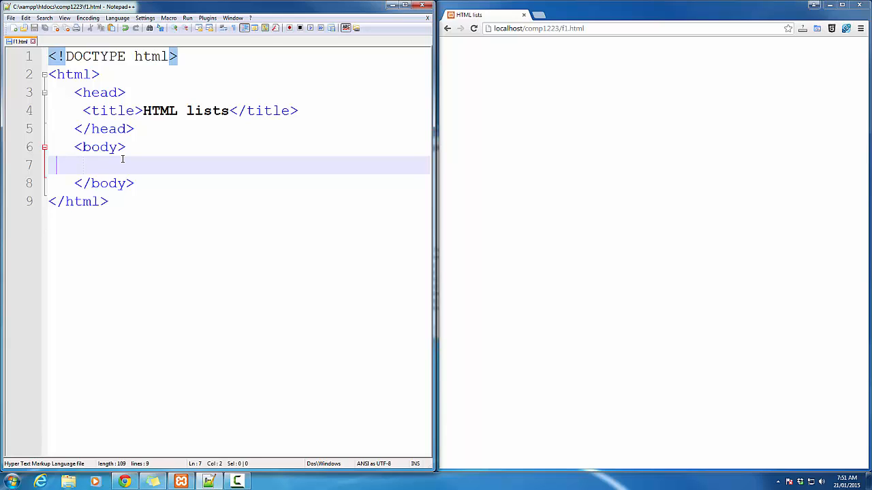
# Add an <ol> element in the page body with an empty <li></li> inside it
pyautogui.write('<o')
pyautogui.write('</o')
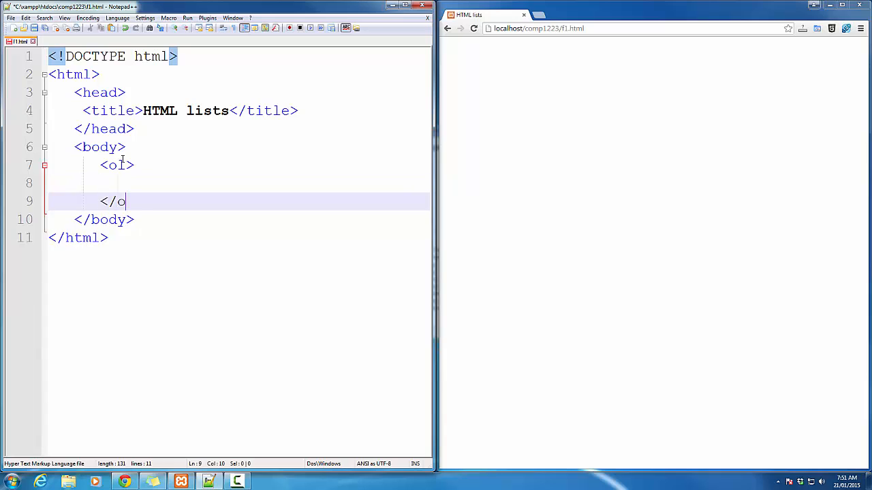
pyautogui.write('l>')
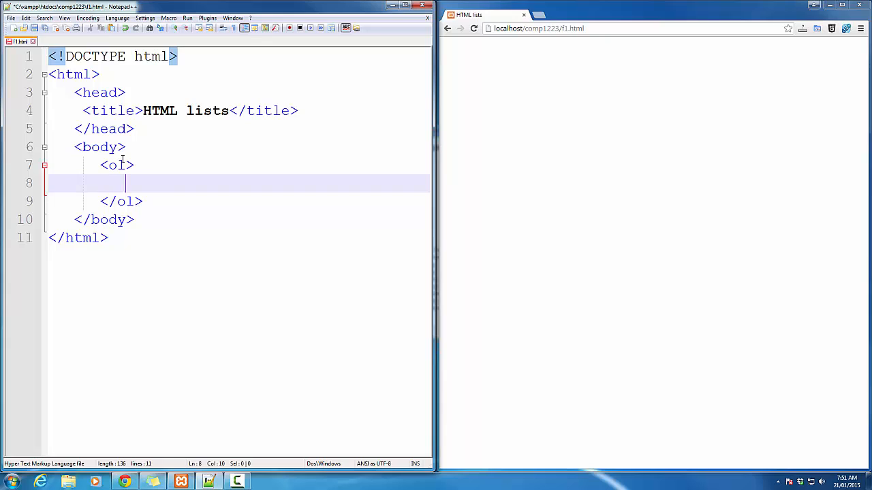
pyautogui.write('<li></')
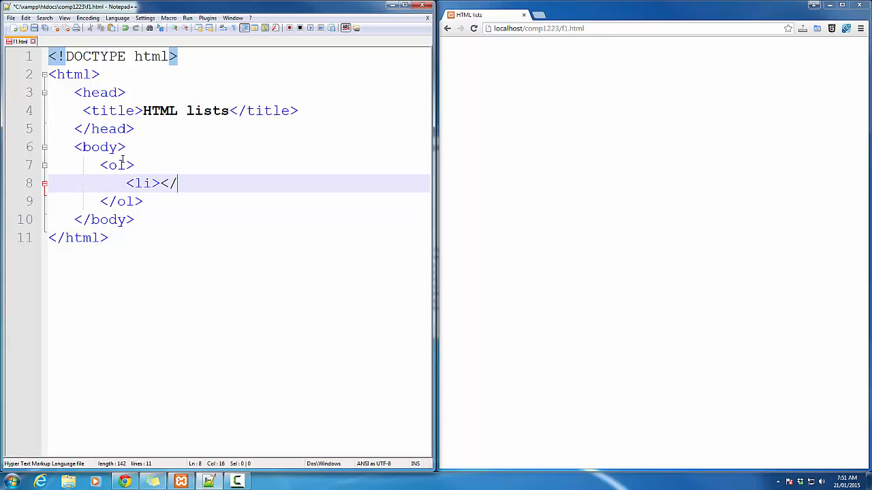
pyautogui.write('li>')
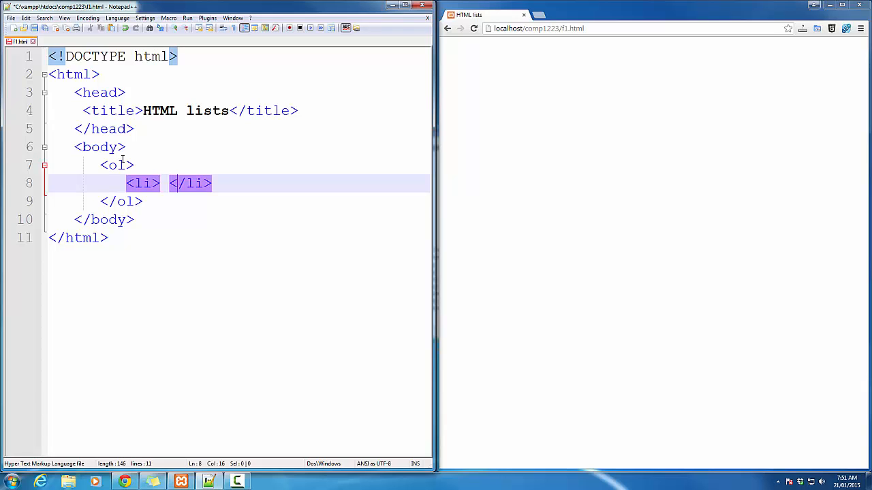
# Fill the list with two items, <li>Item 1</li> and <li>Item 2</li>
pyautogui.click(164, 183)
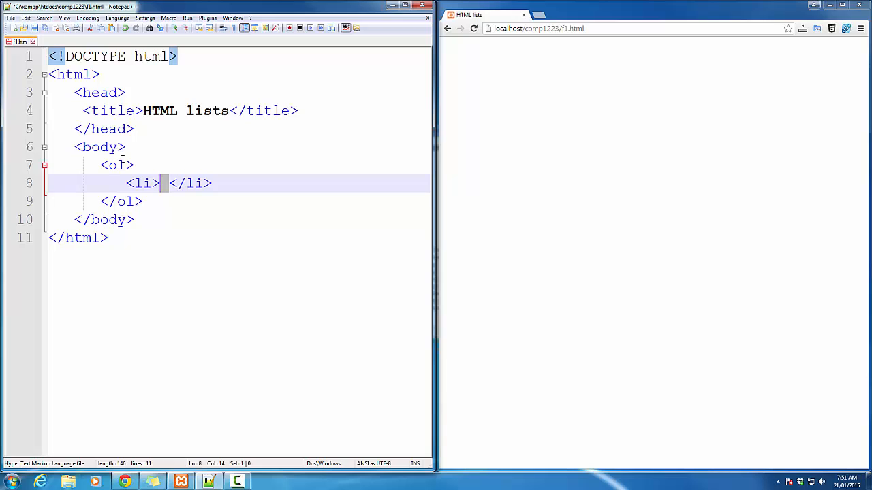
pyautogui.write('Item 1')
pyautogui.write('<l')
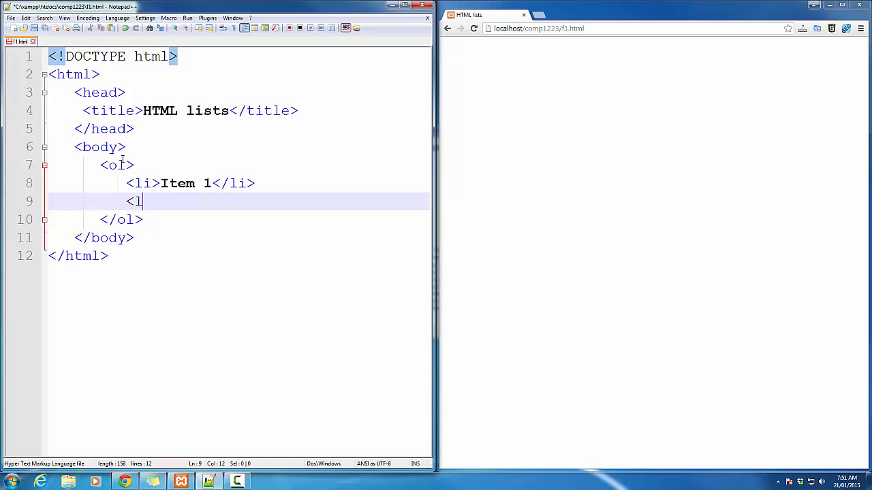
pyautogui.write('i>Item 2<')
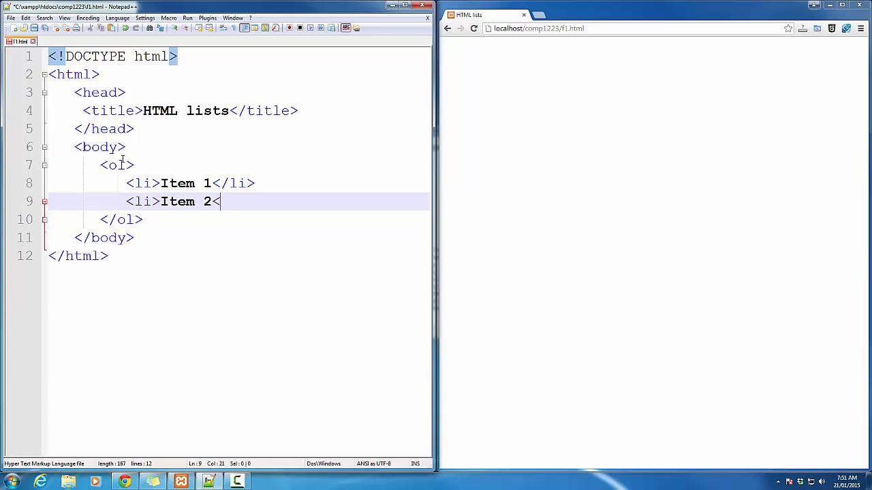
pyautogui.write('/li>')
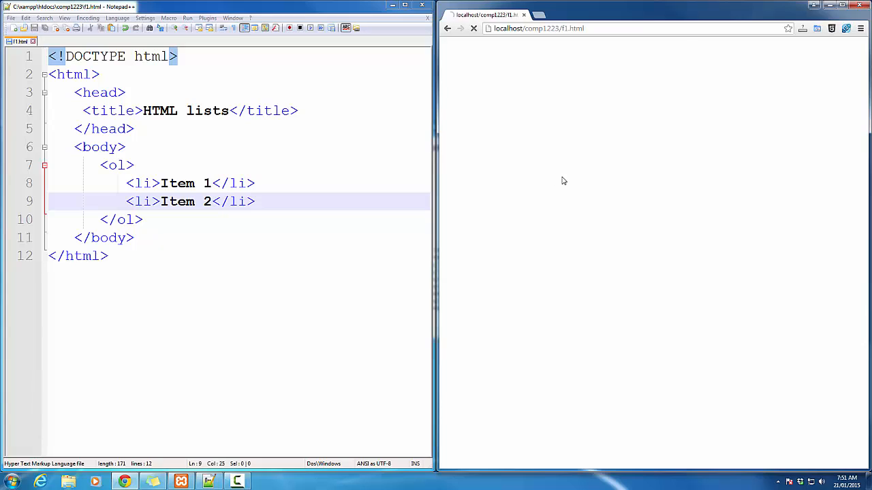
# Reload Chrome to see Item 1 and Item 2 numbered 1 and 2, then return to the <ol> tag
pyautogui.click(474, 27)
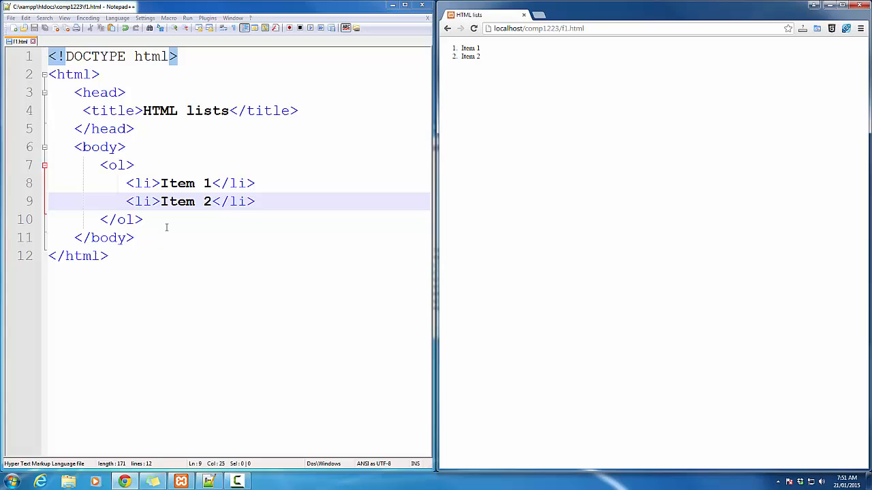
pyautogui.click(116, 164)
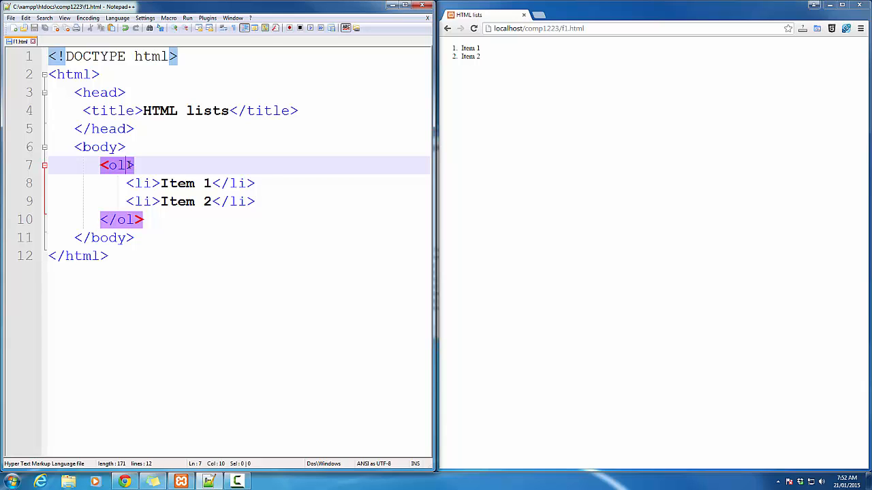
# Give the <ol> a type attribute, trying 'a', 'A', 'i' and settling on 'I' for Roman numerals
pyautogui.write("type='")
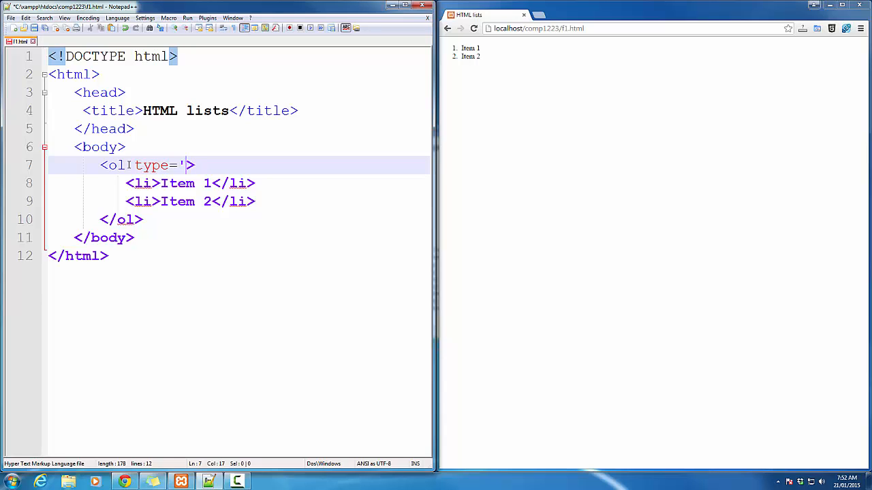
pyautogui.write('a')
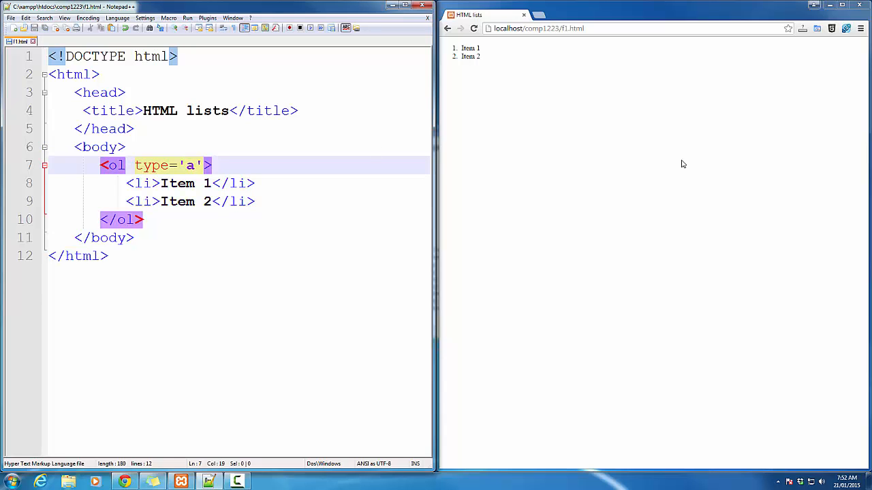
pyautogui.click(474, 27)
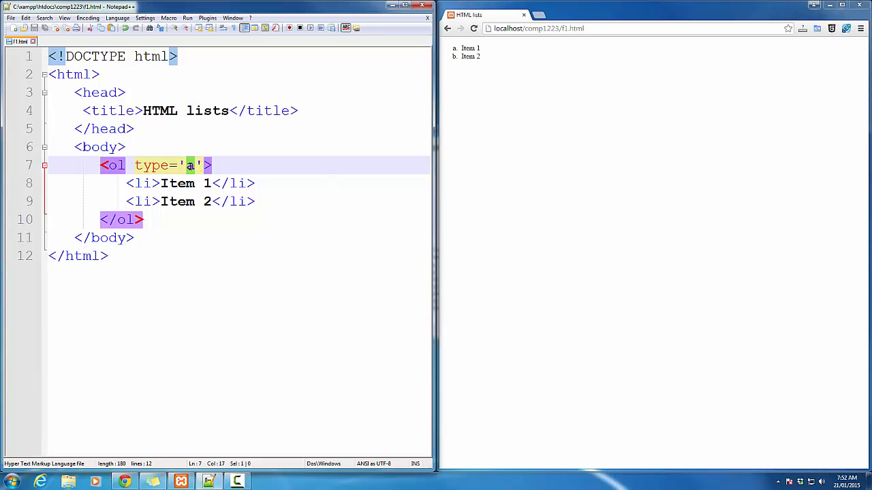
pyautogui.write('A')
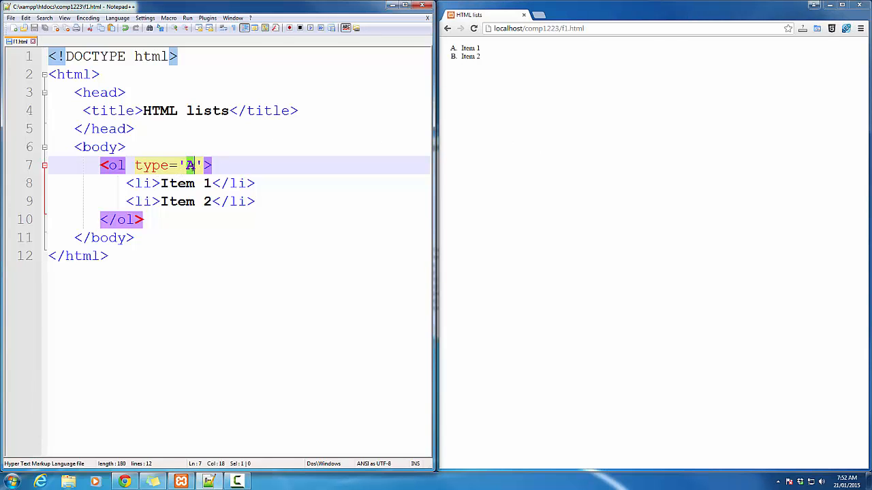
pyautogui.write('i')
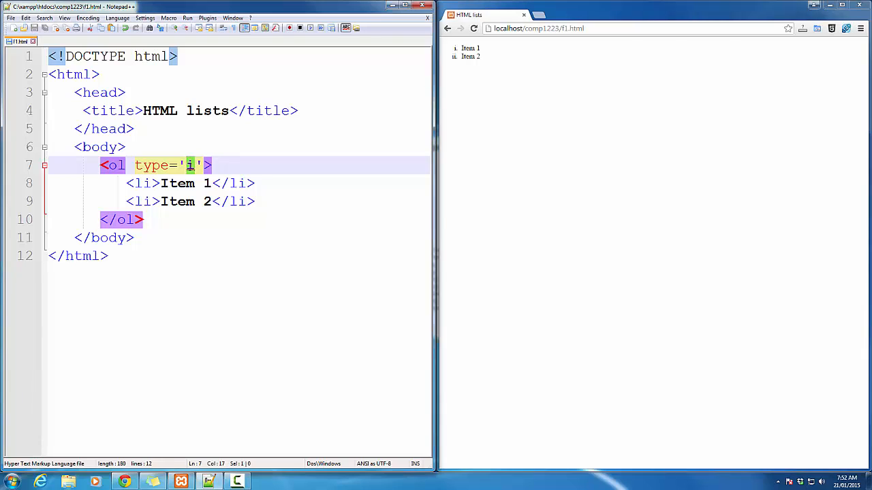
pyautogui.write('I')
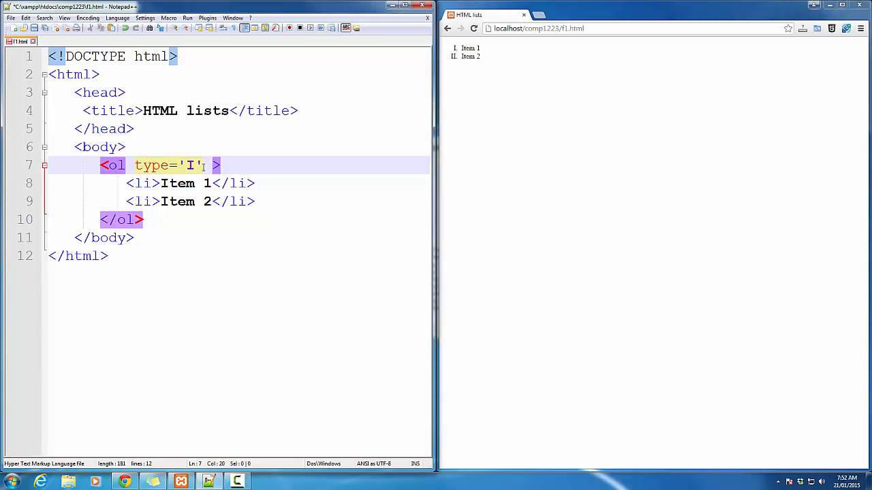
# Add start='2' and the reversed attribute to the <ol> tag
pyautogui.write("start='")
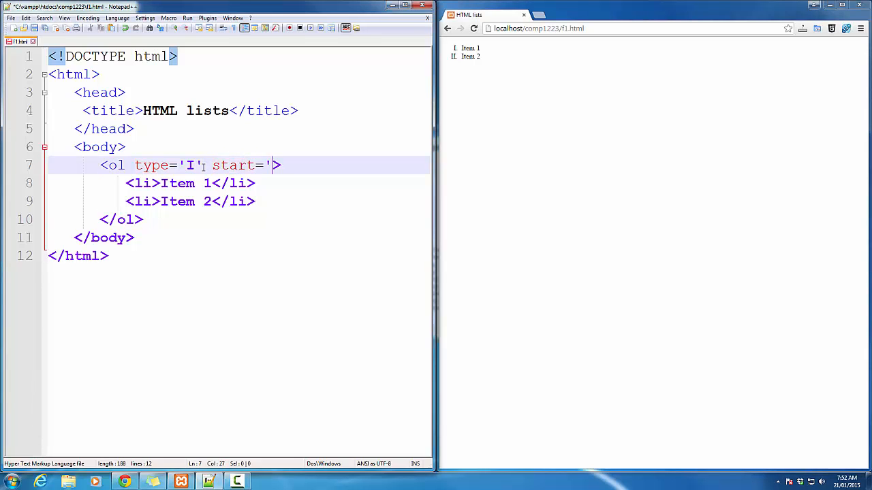
pyautogui.write('2')
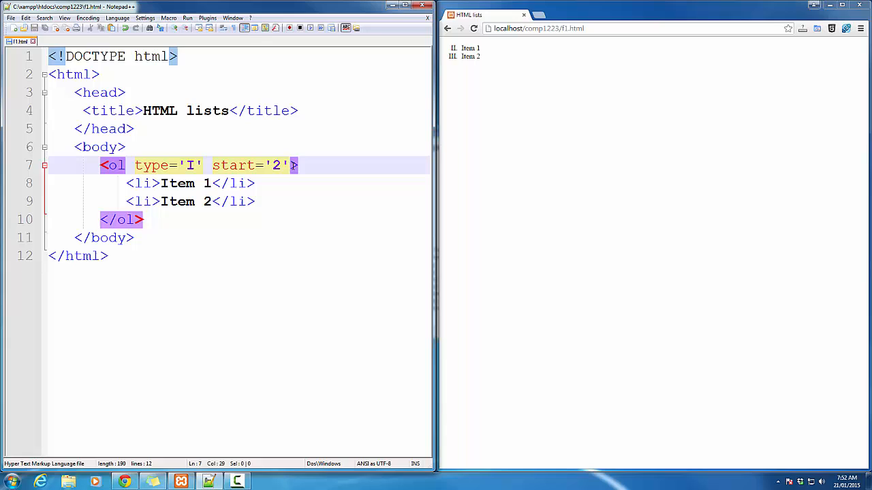
pyautogui.write('rever')
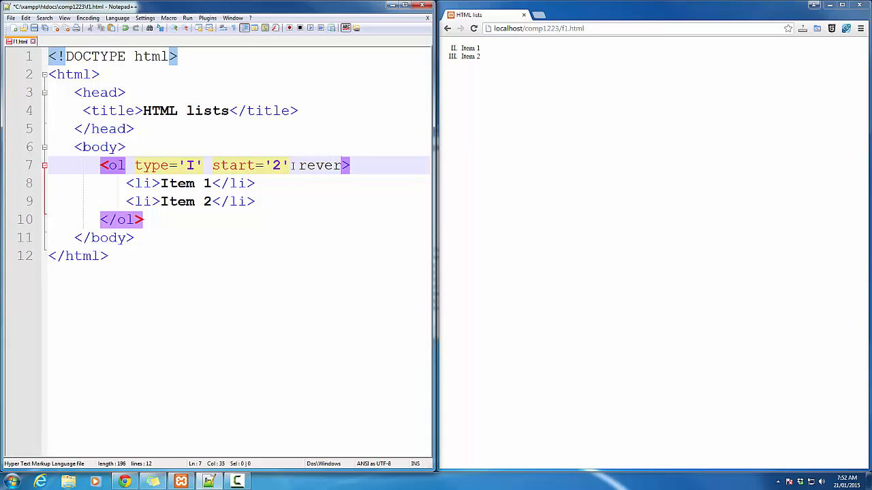
pyautogui.write('sed')
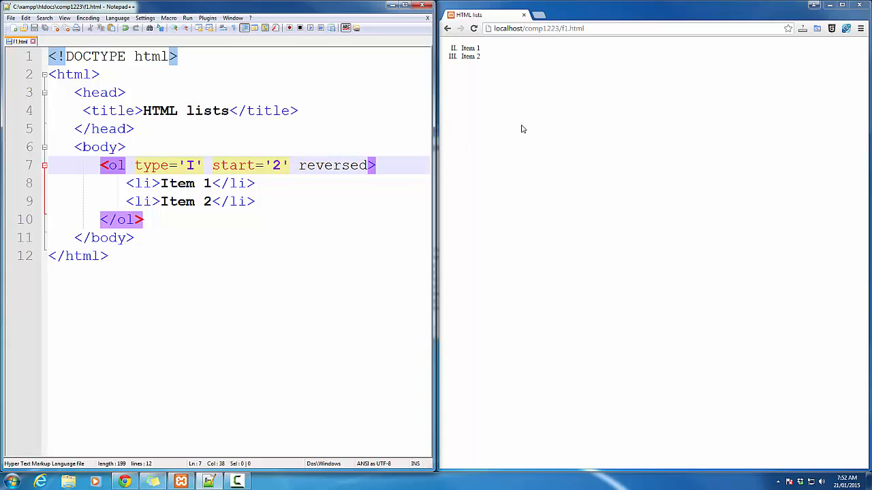